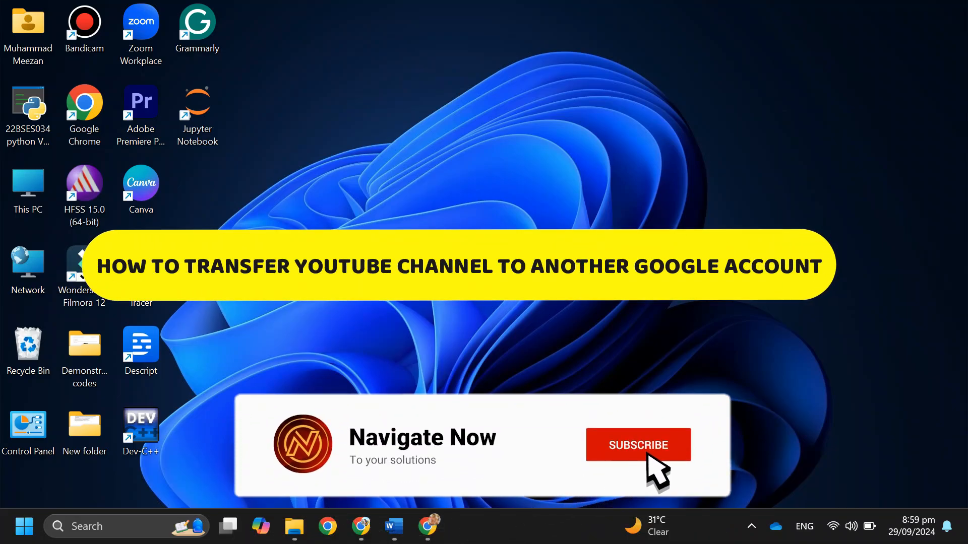
Launch YouTube in Chrome and enter YouTube Studio from the account menu.
left_click(637, 445)
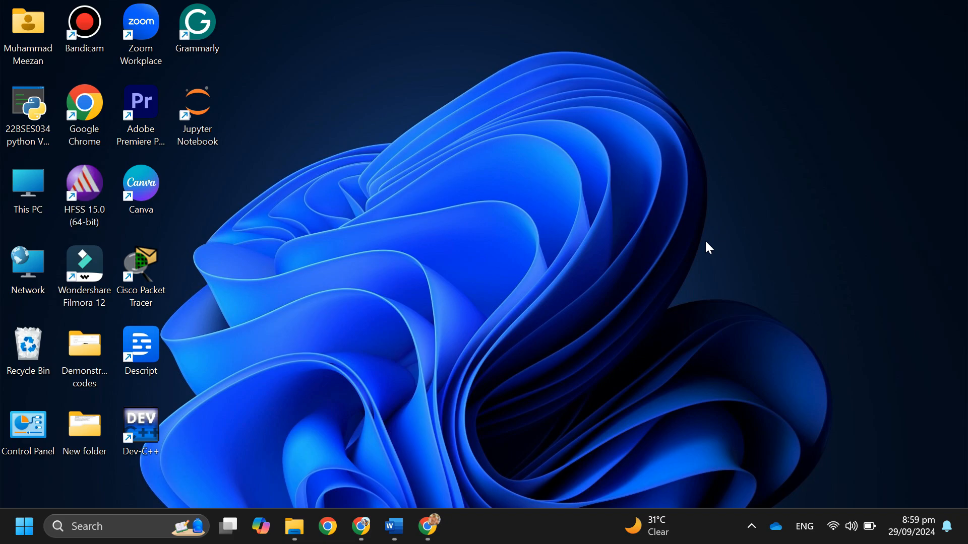
mouse_move(474, 541)
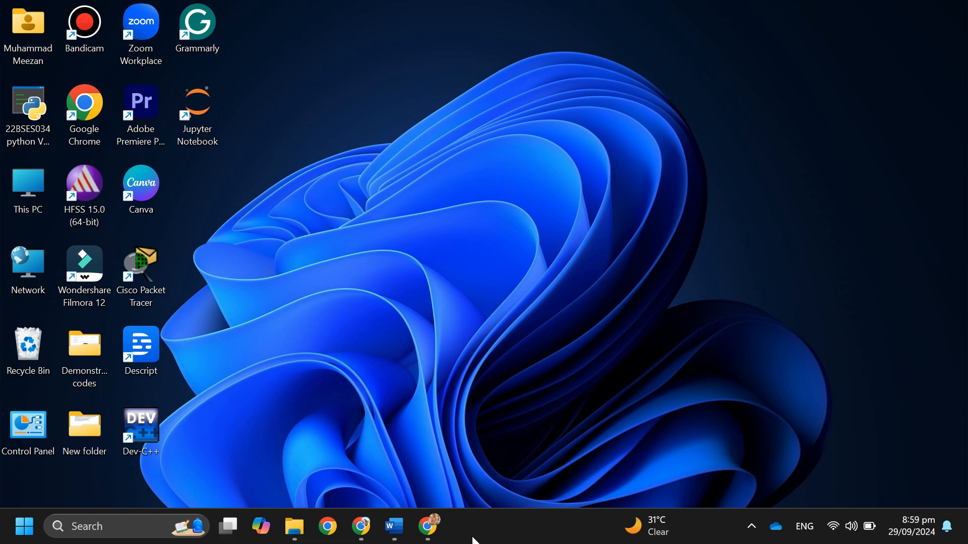
left_click(427, 526)
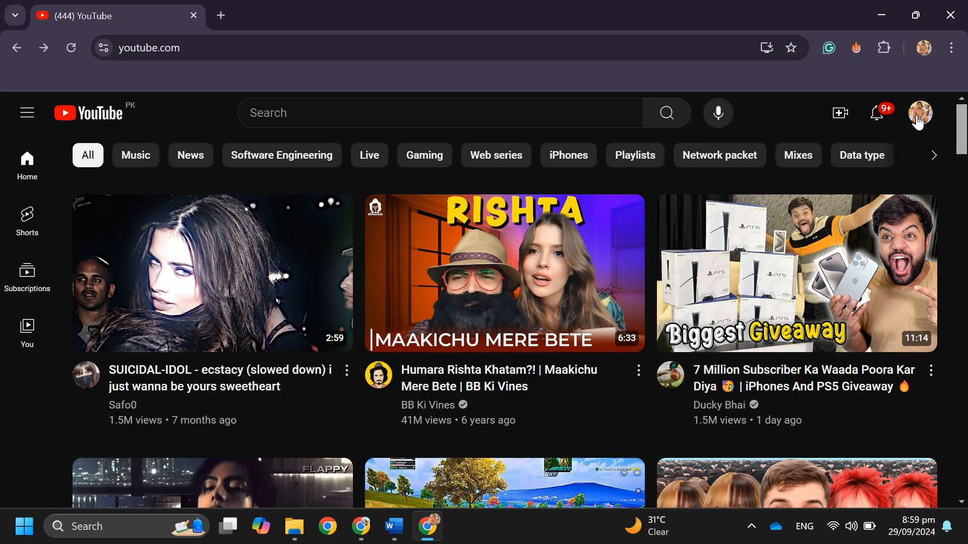
left_click(919, 112)
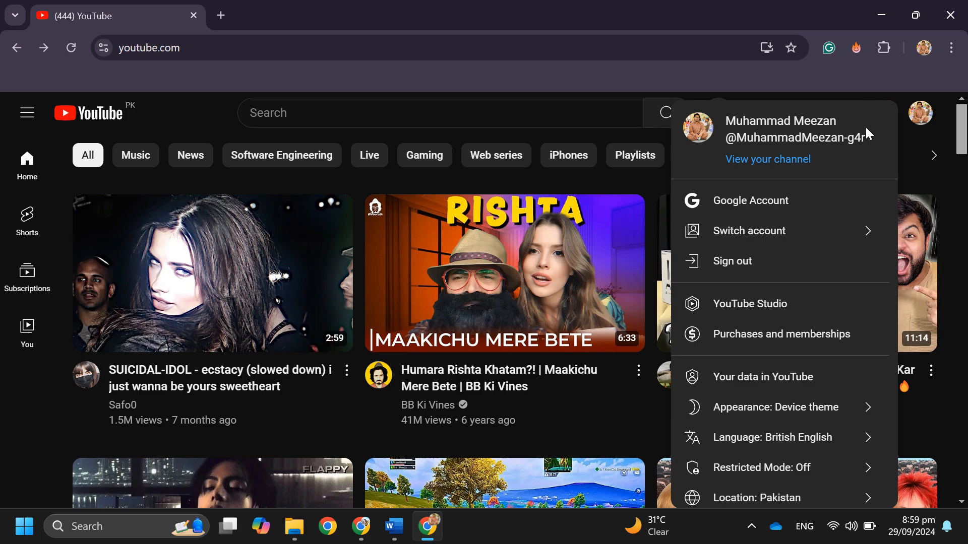
mouse_move(750, 304)
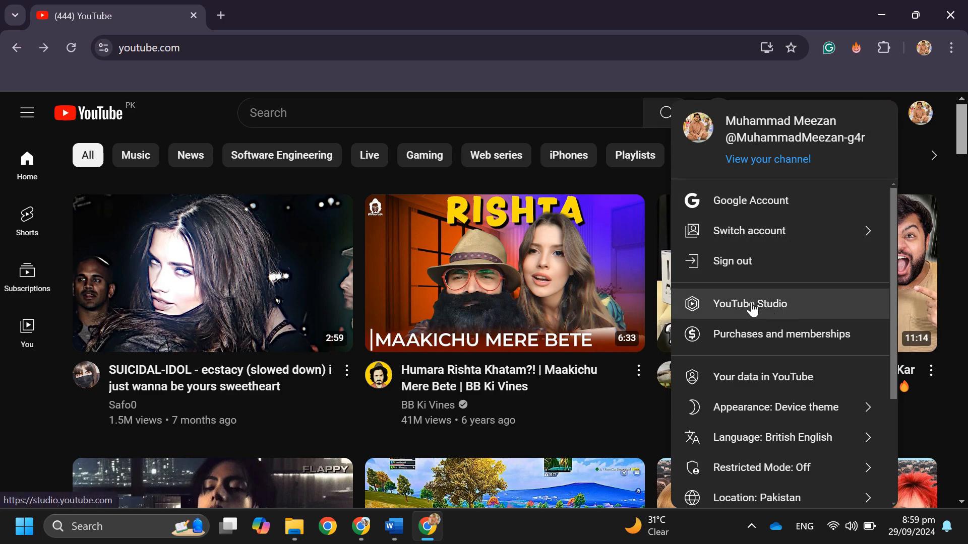
left_click(749, 303)
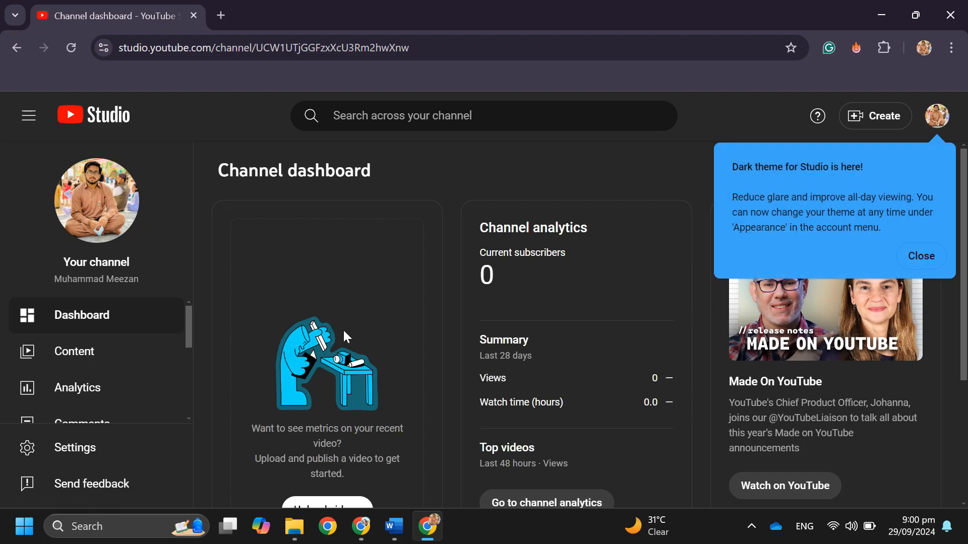
Go to Settings > Permissions and start a new invitation.
left_click(75, 447)
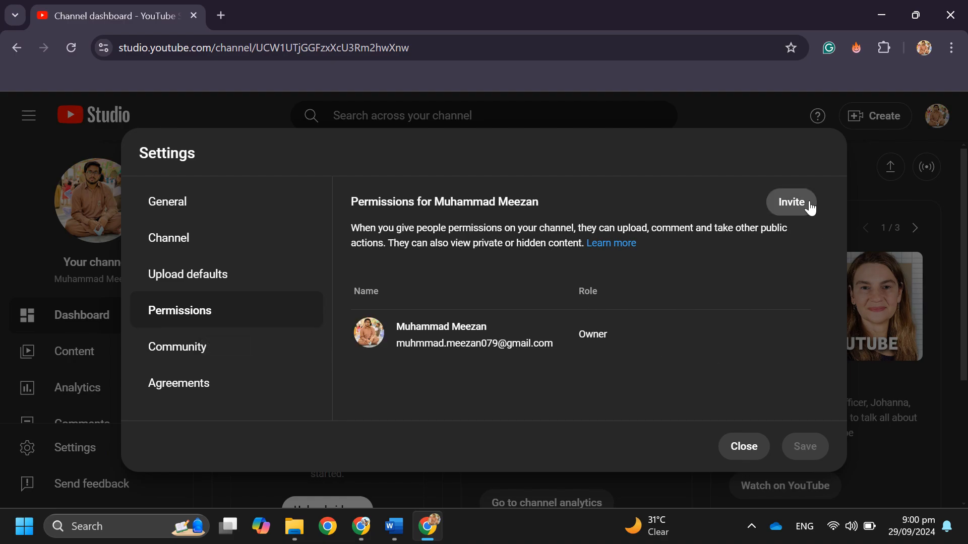
left_click(792, 202)
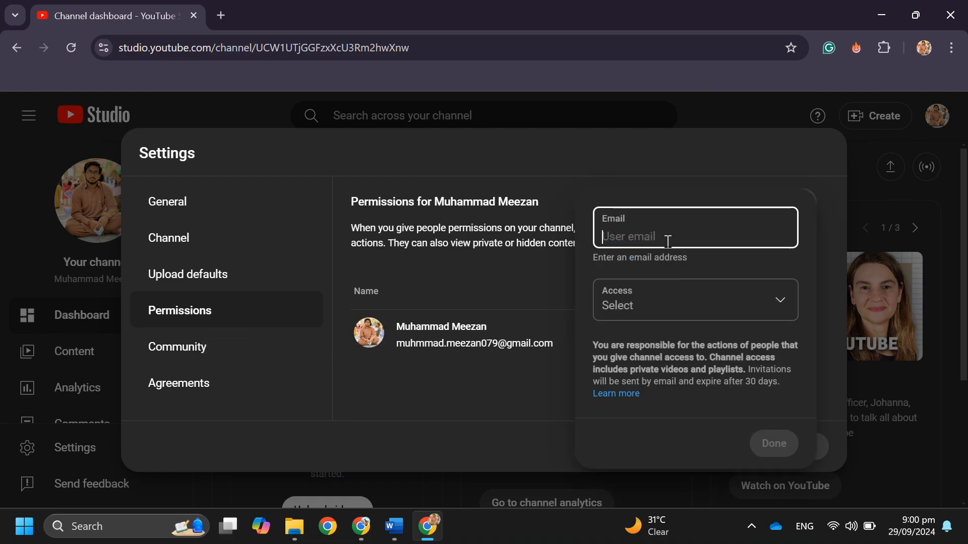
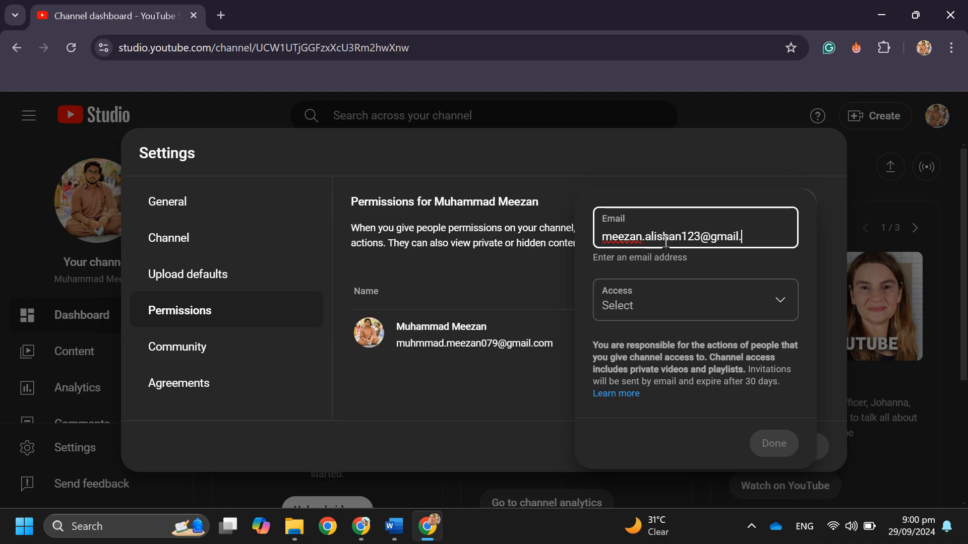
left_click(694, 300)
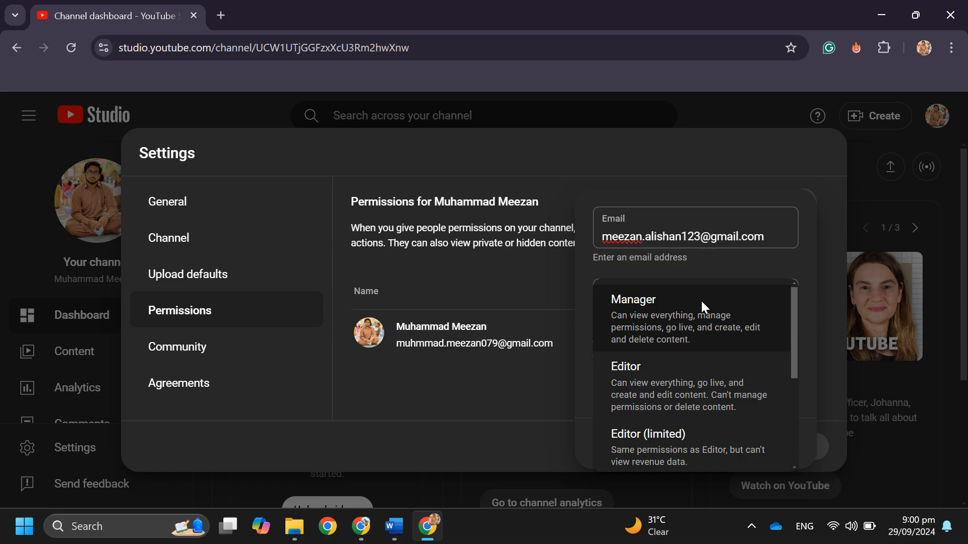
scroll("down", 3)
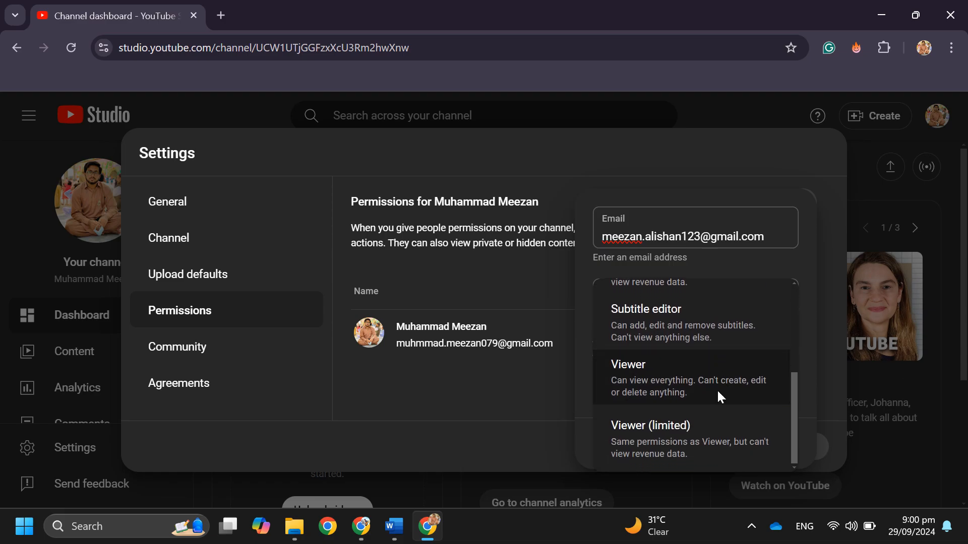
scroll("up", 3)
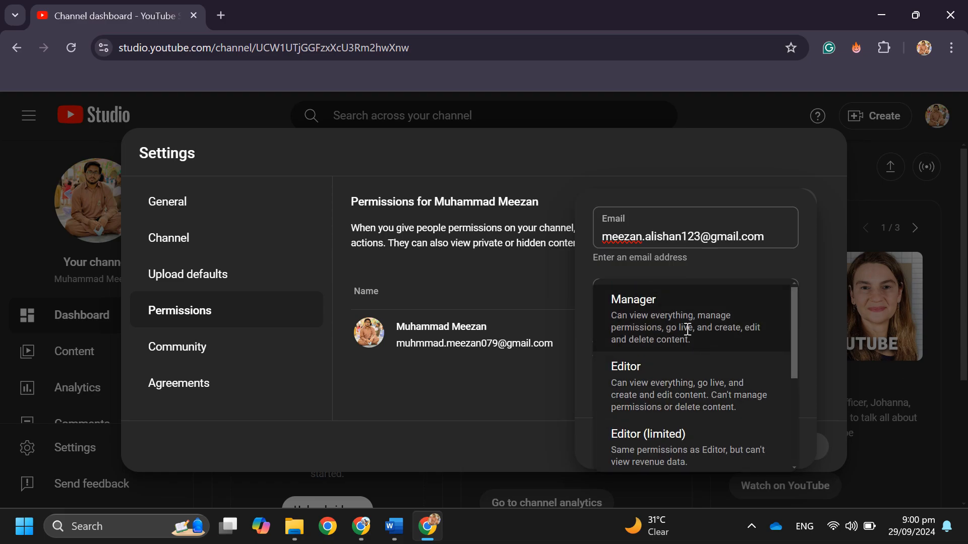
left_click(632, 300)
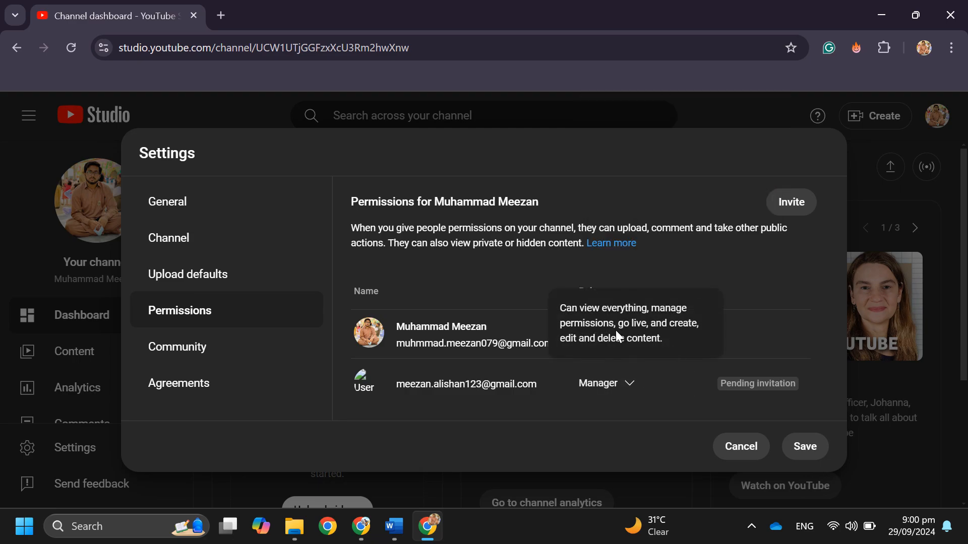
mouse_move(543, 292)
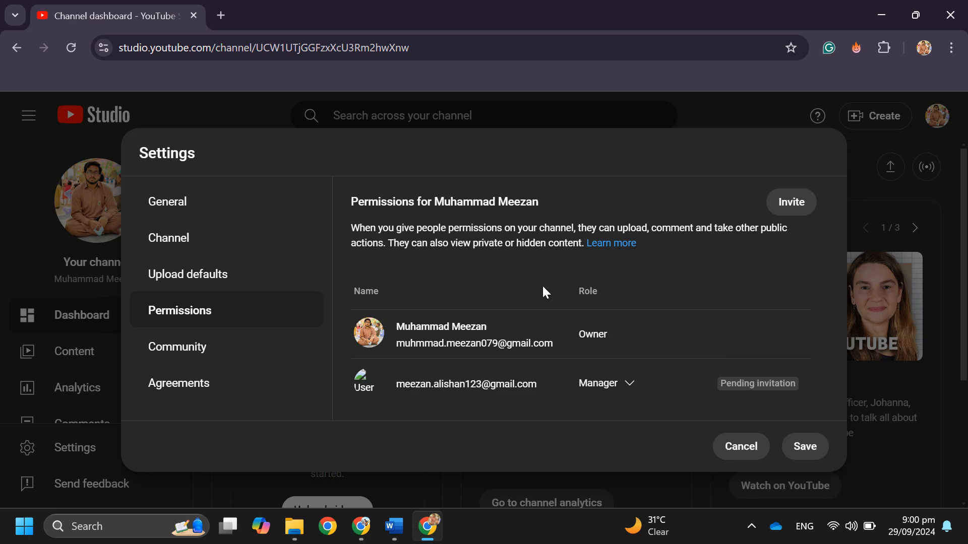
left_click(804, 446)
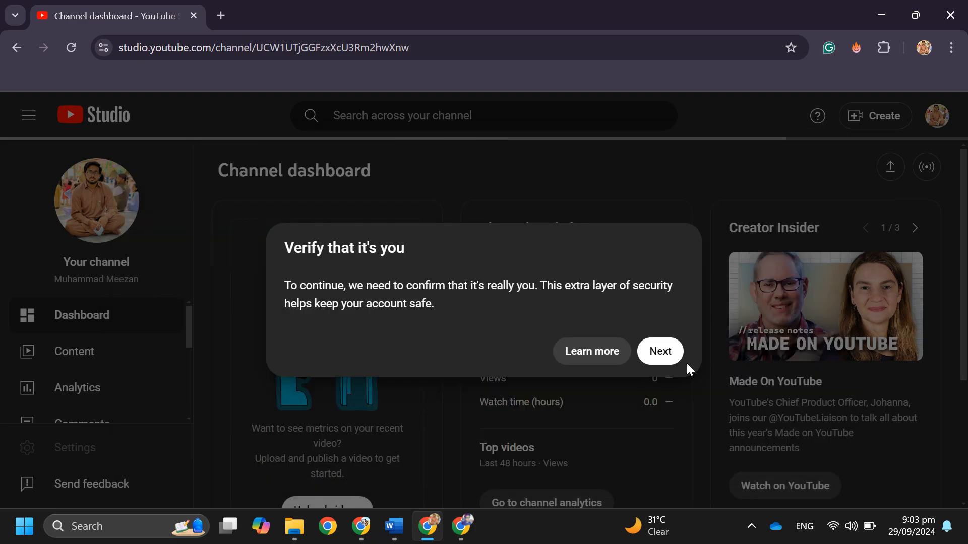
Verify the owner's identity by entering the Google account password.
left_click(659, 351)
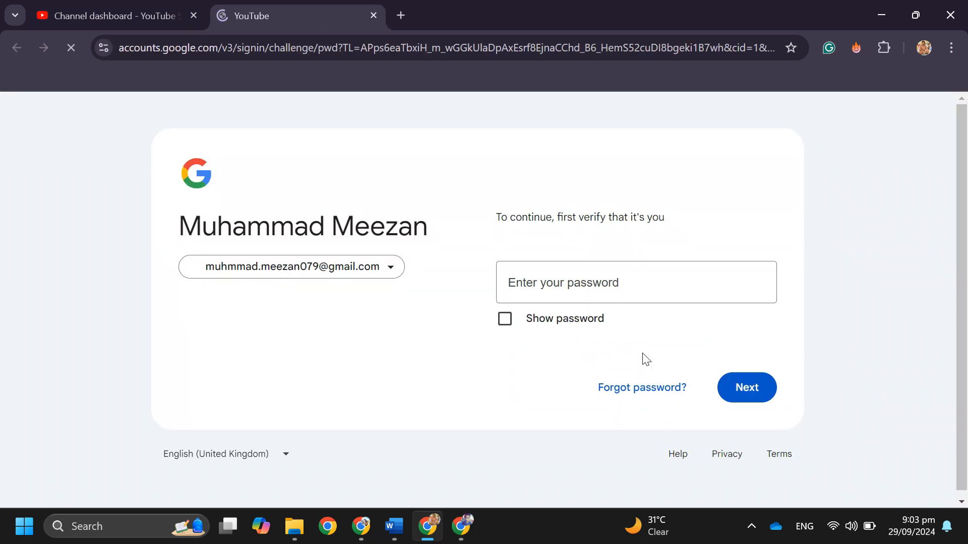
type("••")
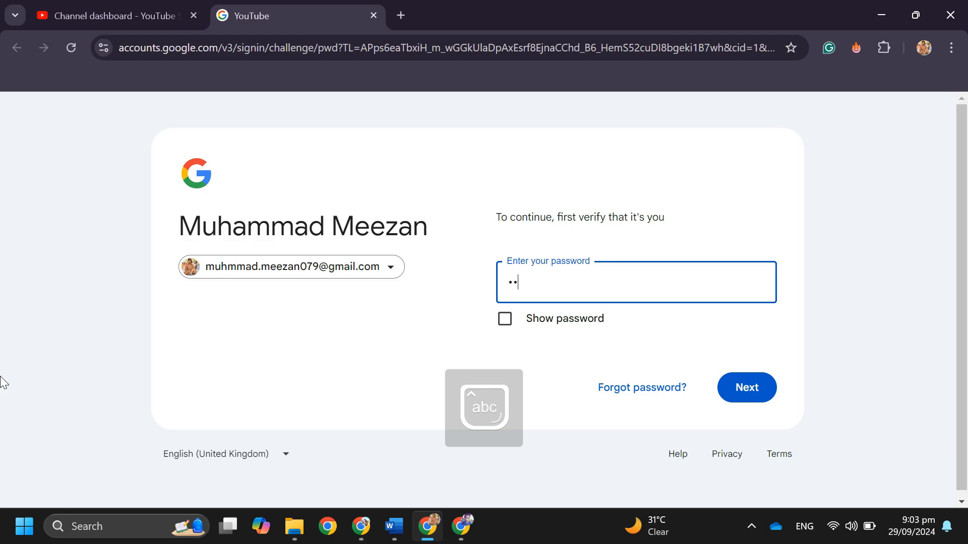
type("password")
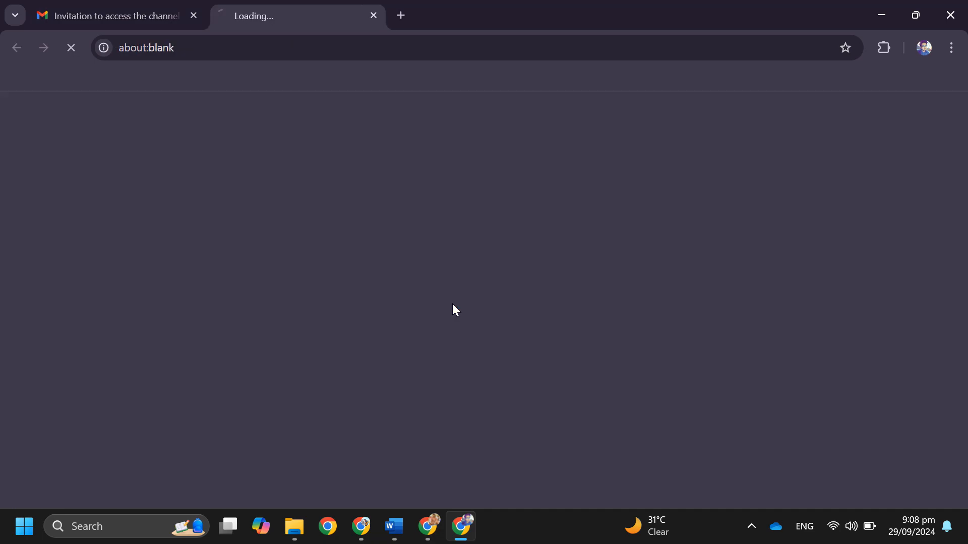
mouse_move(433, 301)
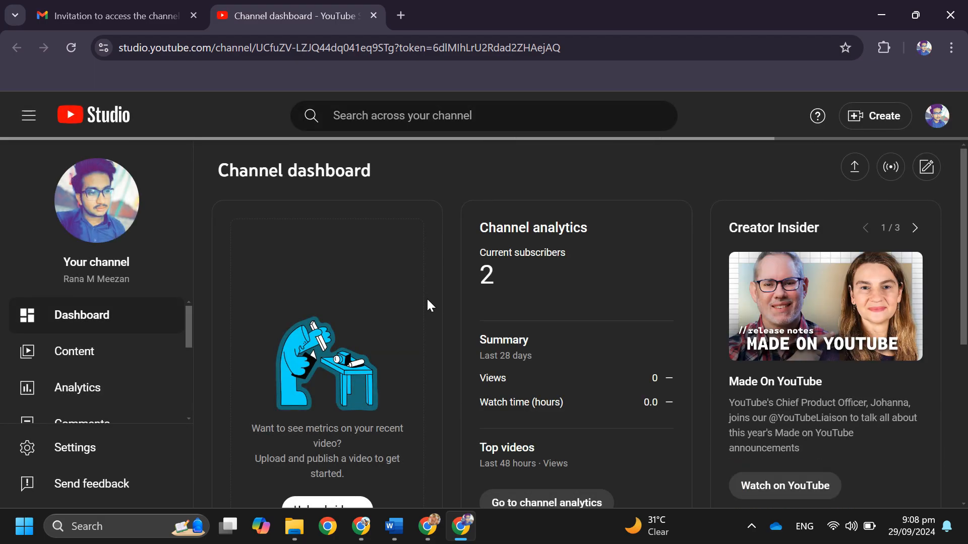
mouse_move(487, 309)
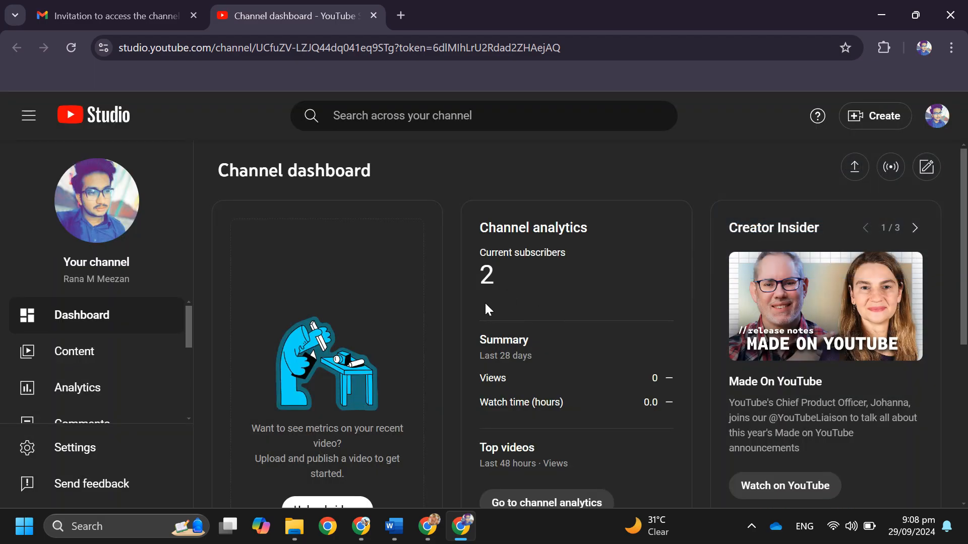
Accept the invitation link and load the shared channel's Studio dashboard under the second account.
scroll("down", 3)
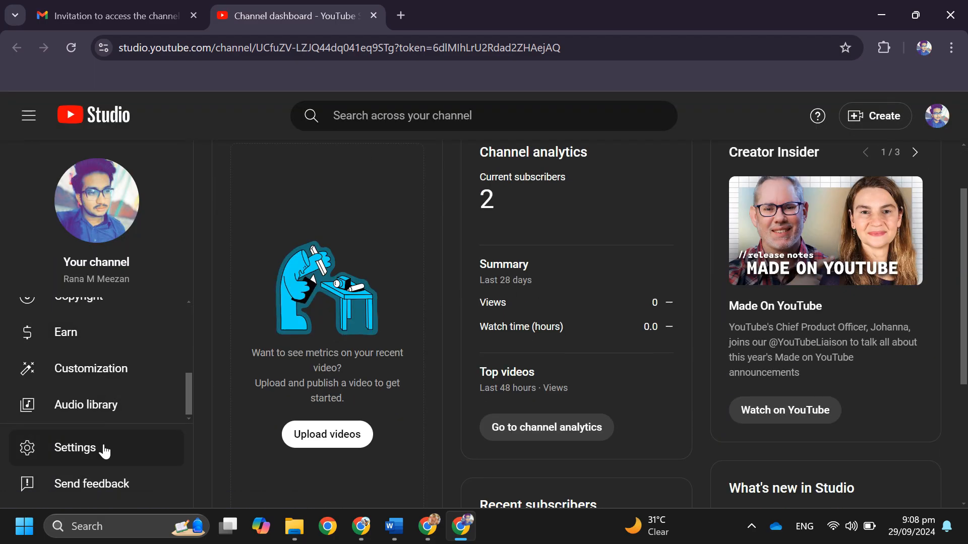
View Settings > Permissions showing the second account listed as Manager beside the Owner.
left_click(75, 448)
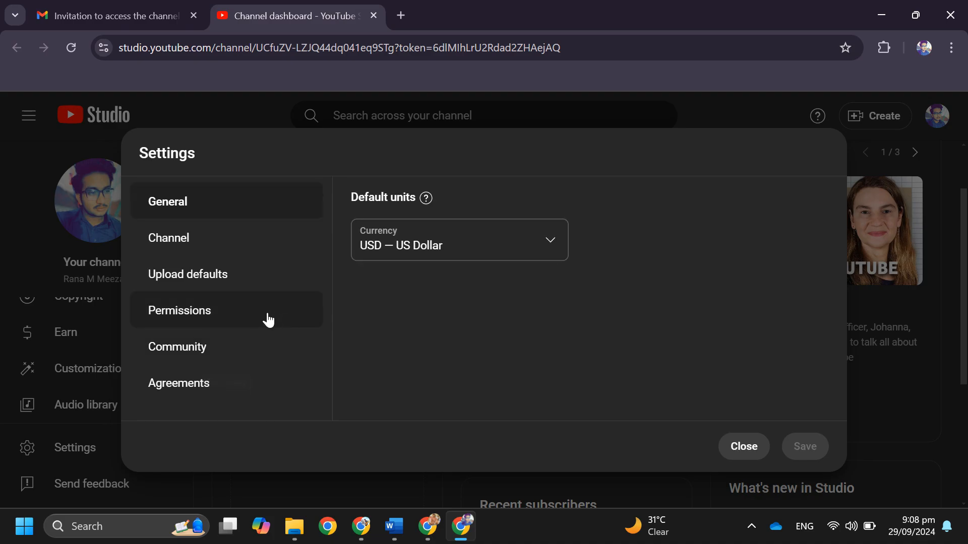
left_click(179, 310)
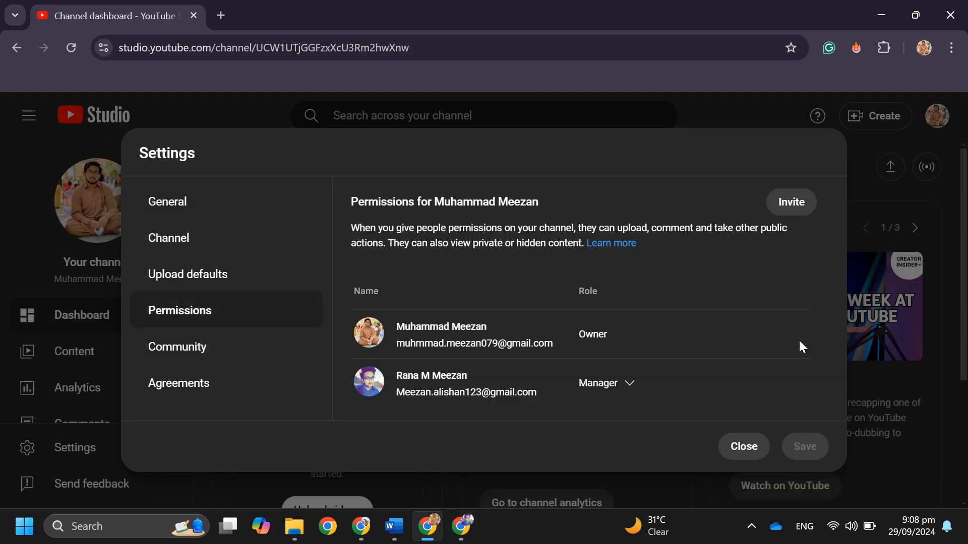
mouse_move(743, 447)
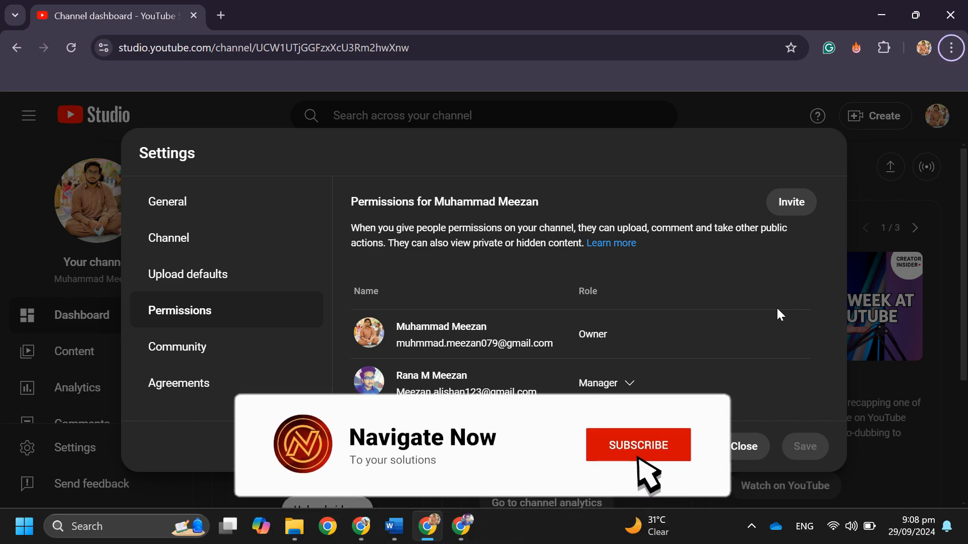
left_click(638, 445)
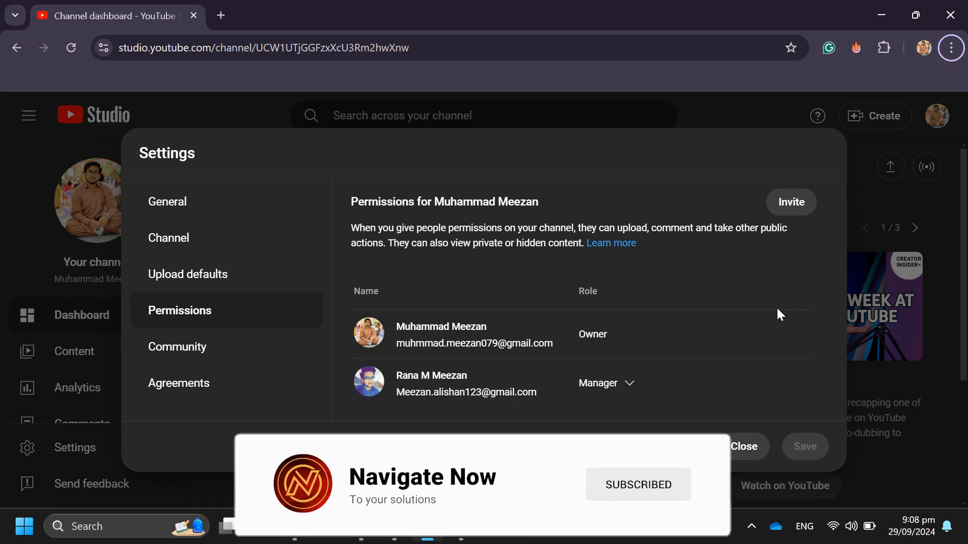